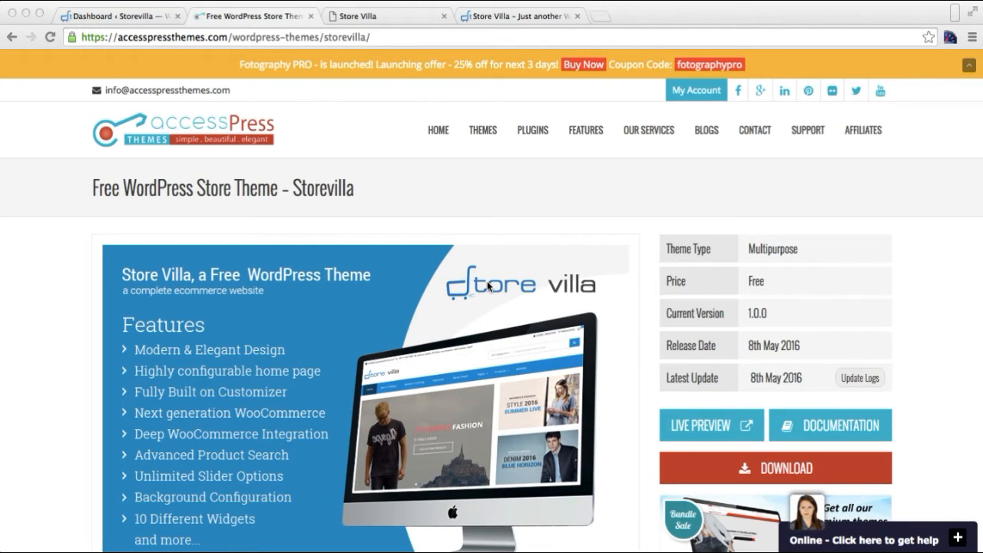
{"action": "mouse_move", "coordinate": [470, 138]}
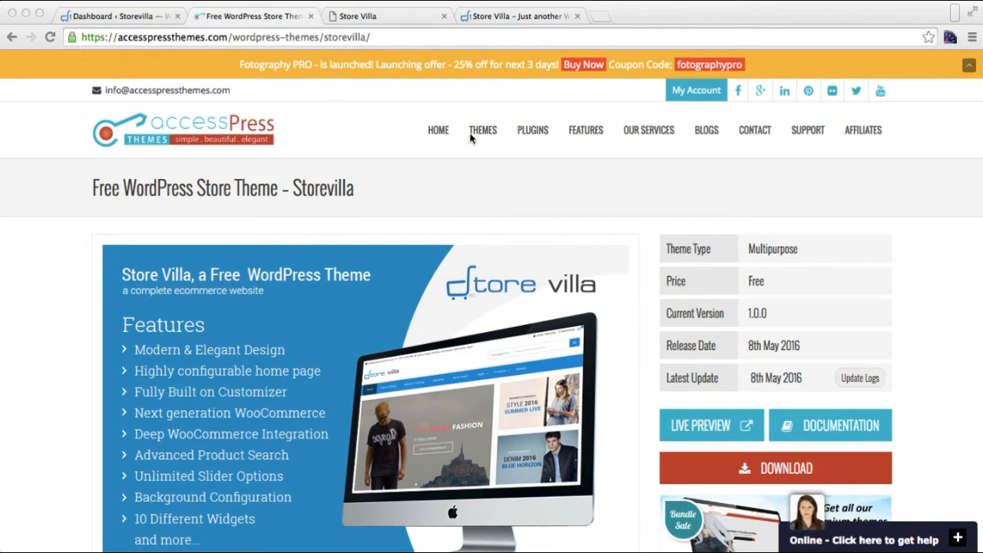
{"action": "mouse_move", "coordinate": [507, 13]}
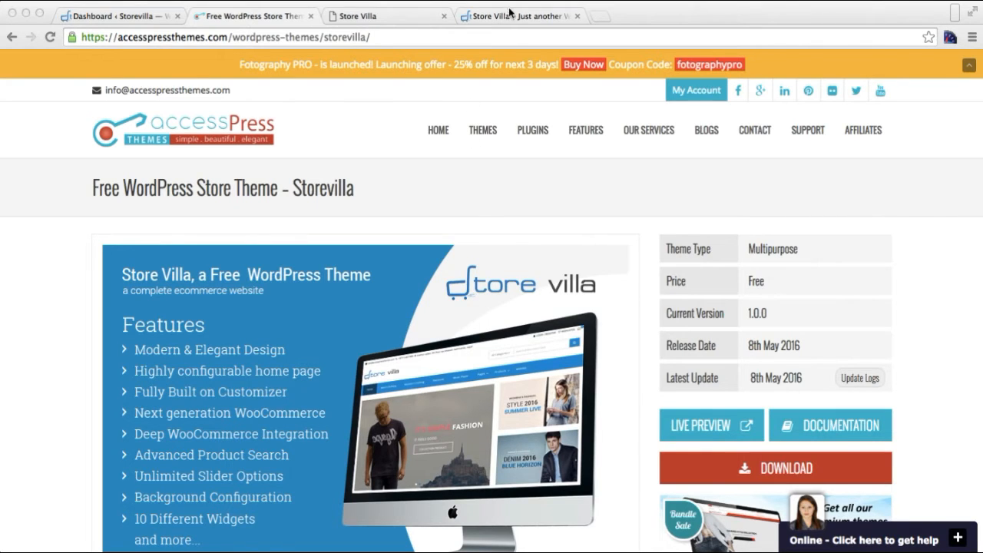
Browse the Store Villa demo storefront down to its Our Associates / Brands logo section.
{"action": "left_click", "coordinate": [519, 16]}
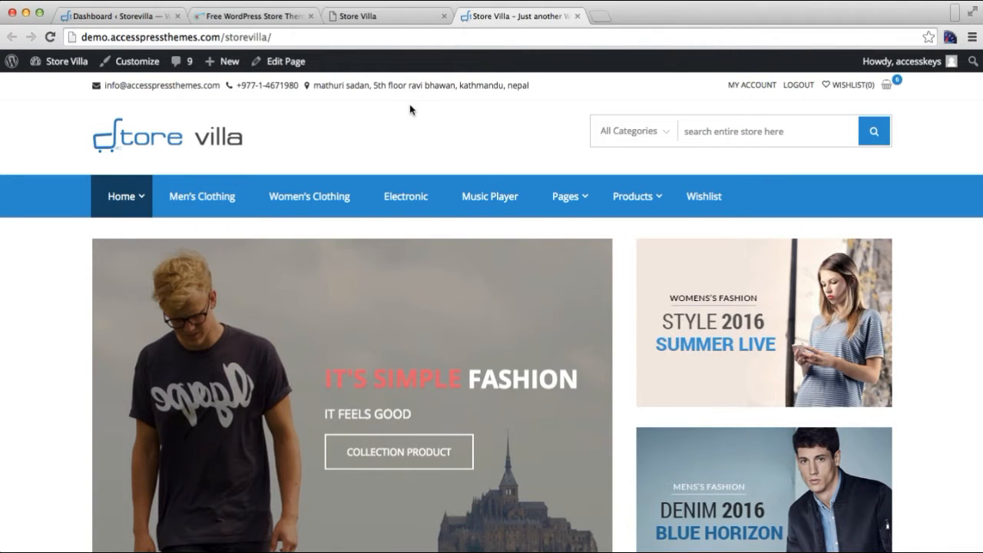
{"action": "mouse_move", "coordinate": [495, 154]}
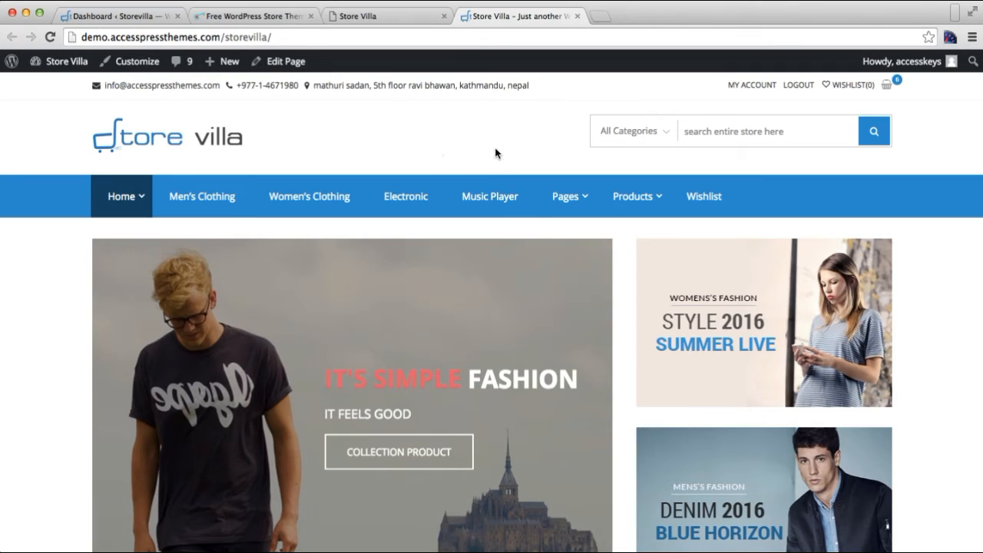
{"action": "scroll", "scroll_direction": "down", "scroll_amount": 3}
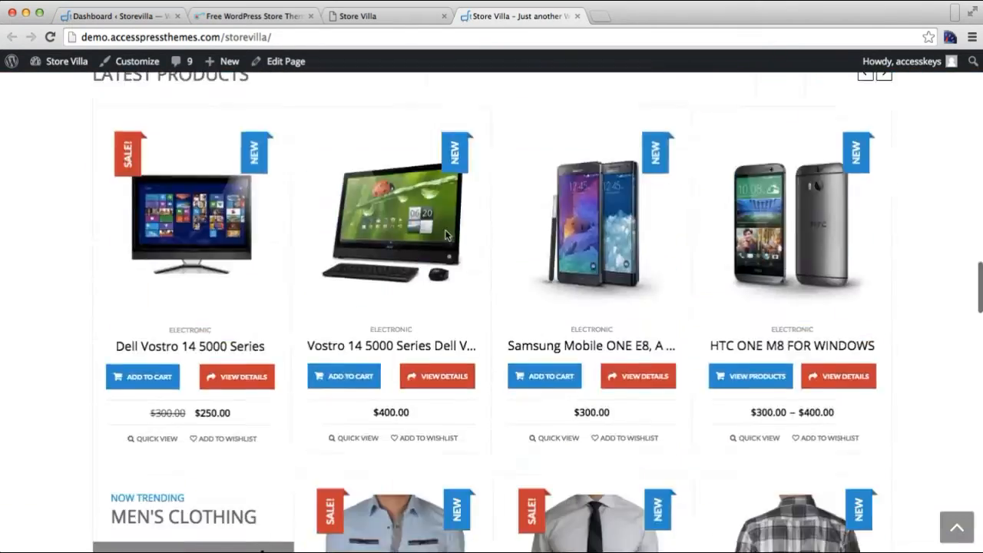
{"action": "scroll", "scroll_direction": "down", "scroll_amount": 3}
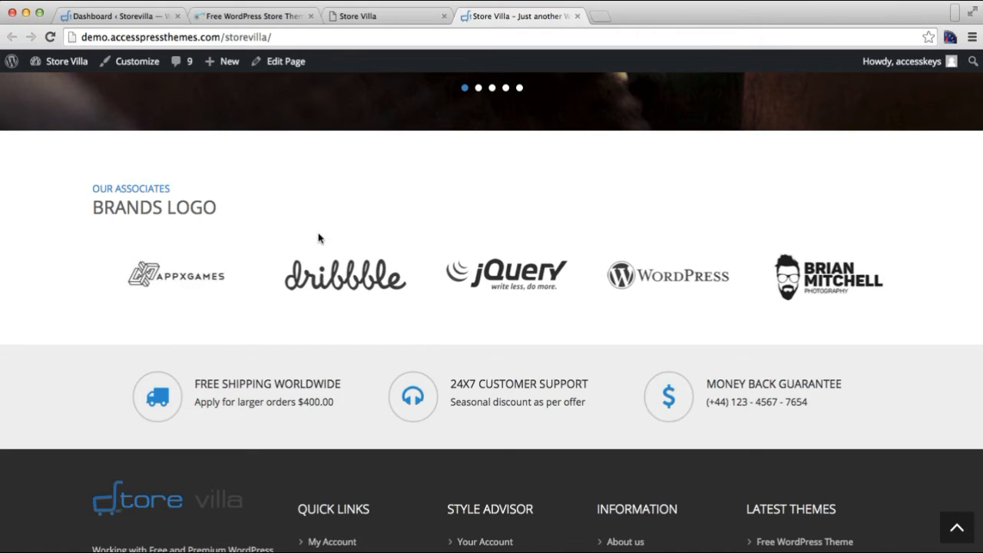
Launch the theme Customizer from the local WordPress dashboard via Appearance > Customize.
{"action": "left_click", "coordinate": [120, 15]}
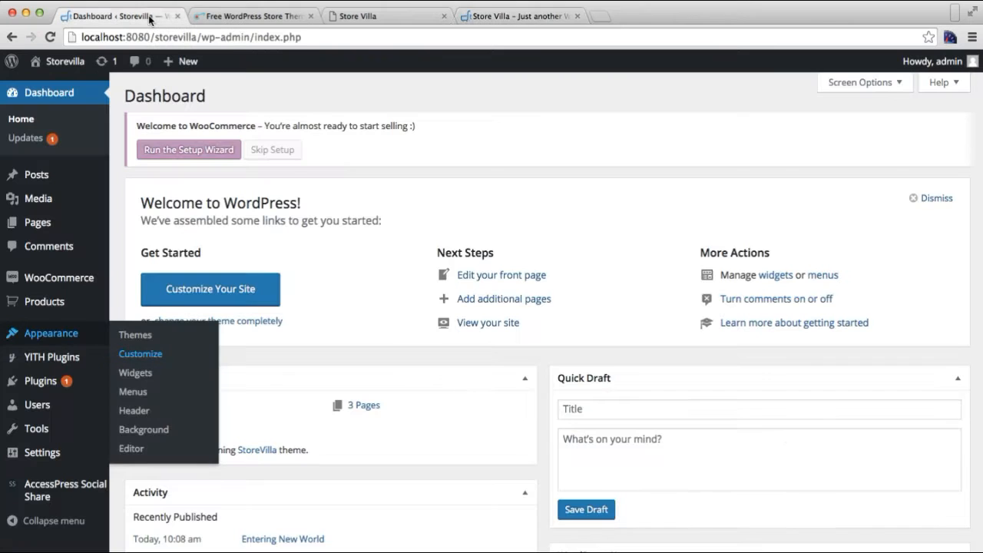
{"action": "mouse_move", "coordinate": [361, 86]}
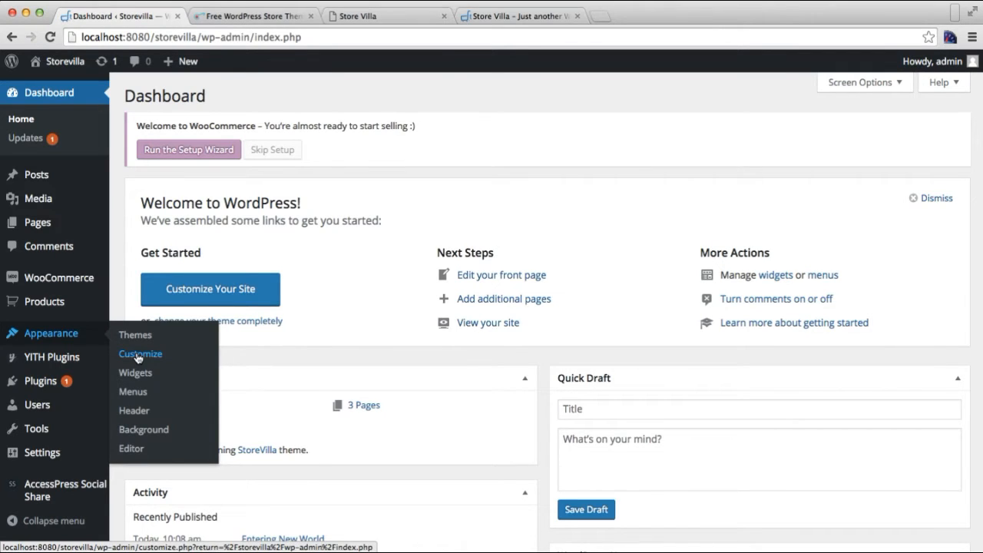
{"action": "left_click", "coordinate": [141, 353]}
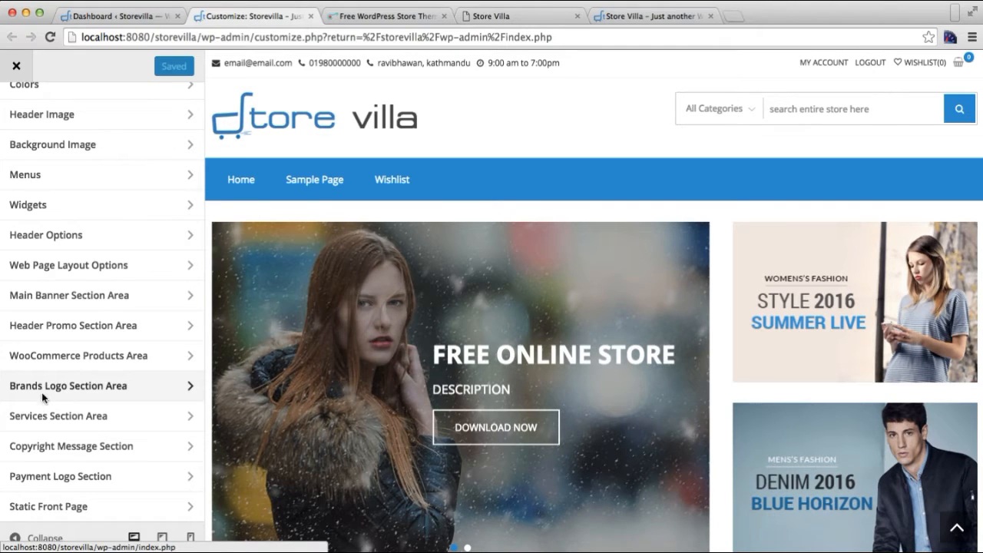
Enable the Brands Logo section with top title 'Our Associates' and main title 'Brands'.
{"action": "left_click", "coordinate": [68, 386]}
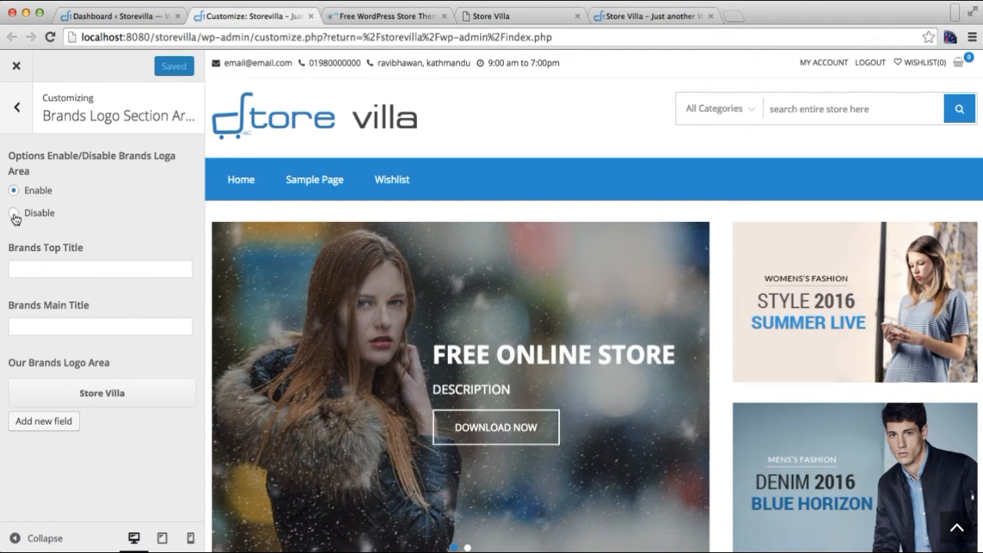
{"action": "left_click", "coordinate": [13, 190]}
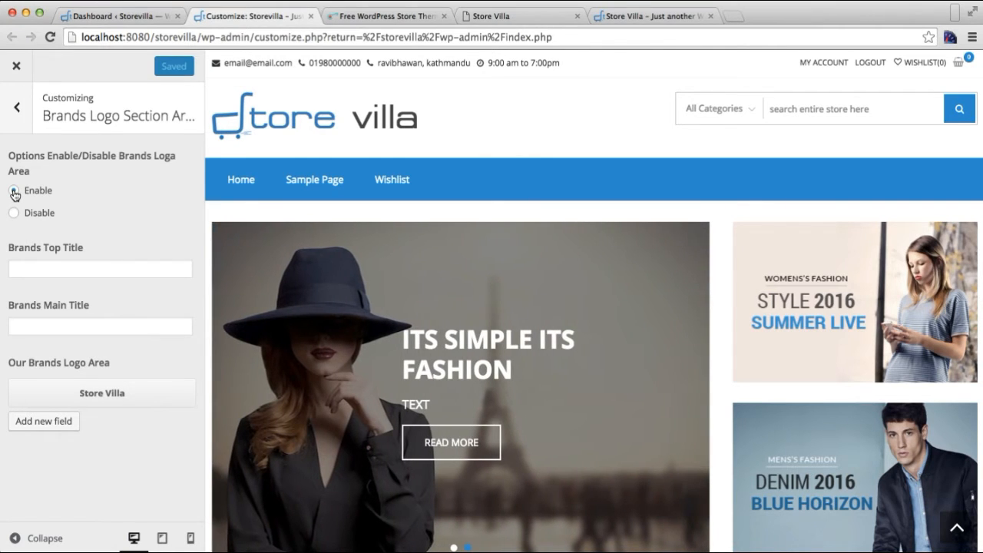
{"action": "left_click", "coordinate": [14, 191]}
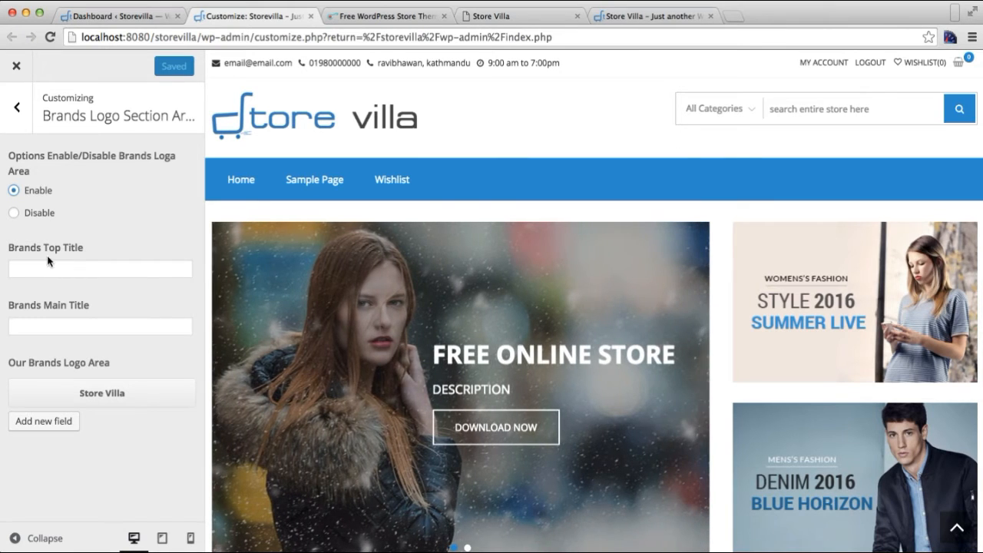
{"action": "left_click", "coordinate": [99, 268]}
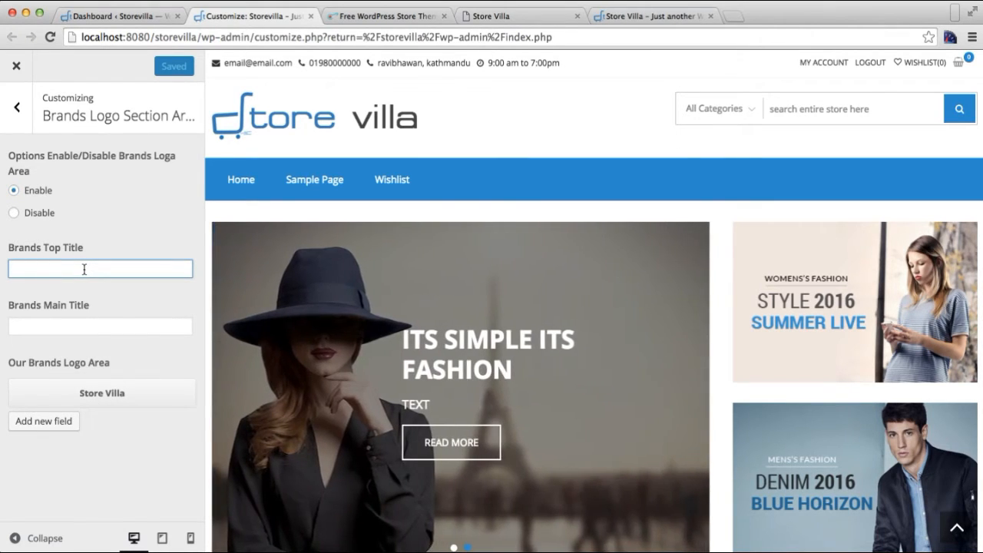
{"action": "left_click", "coordinate": [653, 15]}
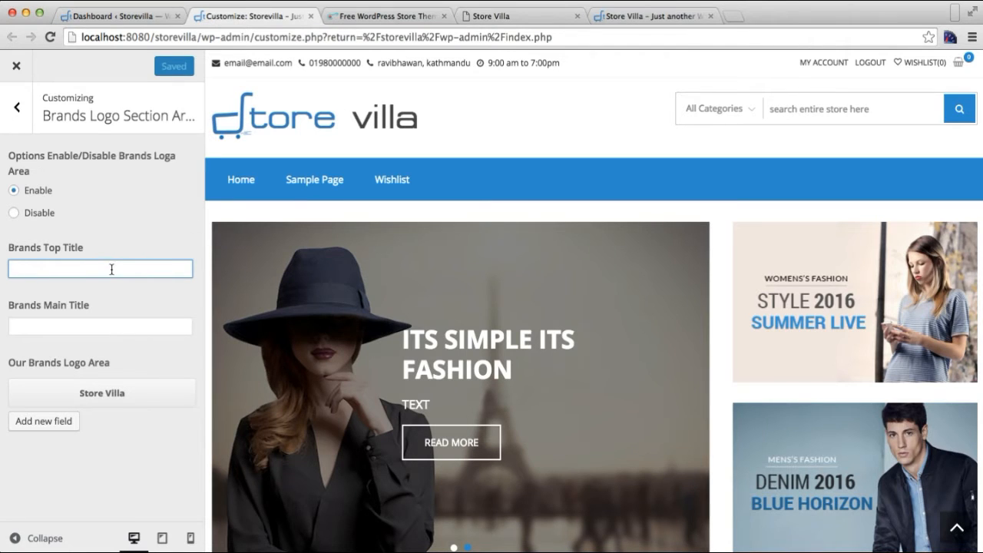
{"action": "type", "text": "Our"}
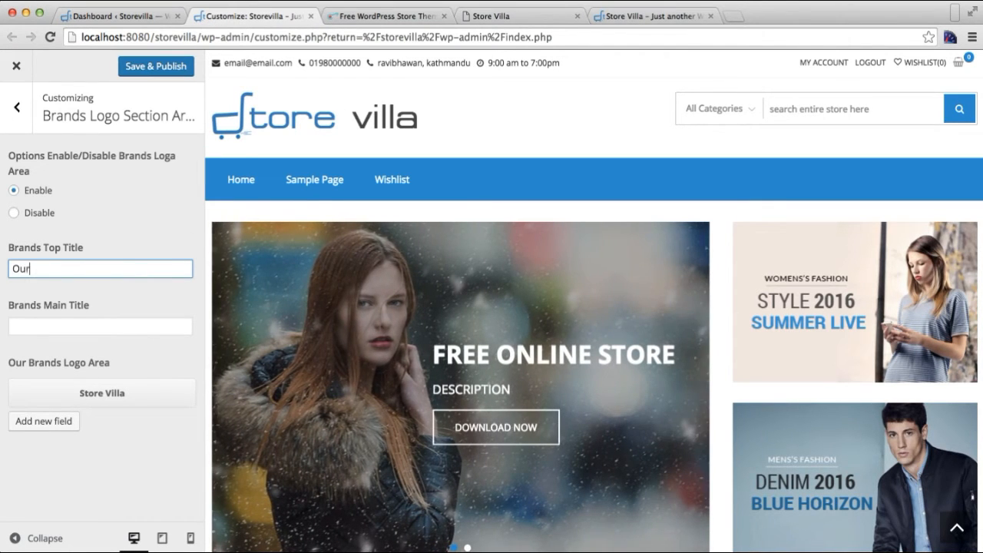
{"action": "type", "text": "Associates"}
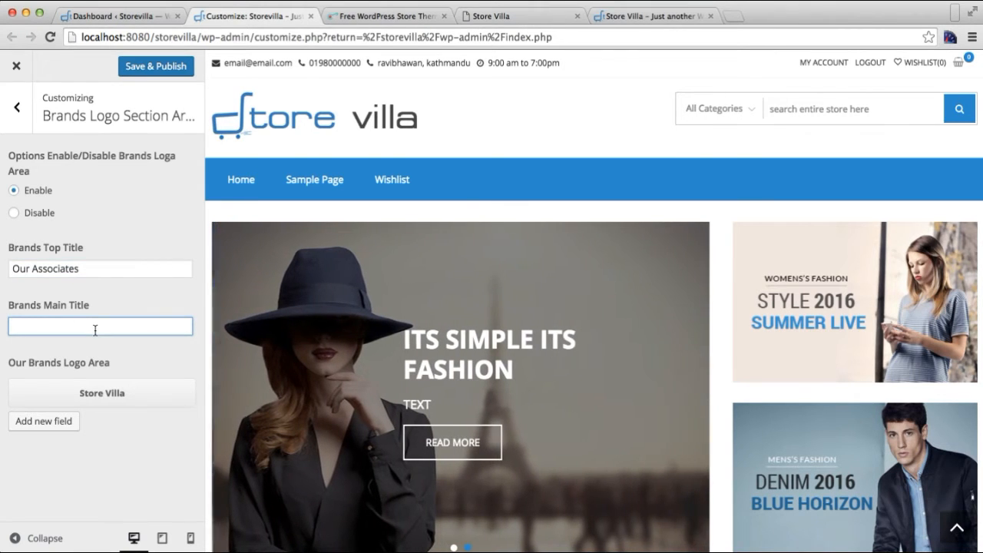
{"action": "type", "text": "Brands"}
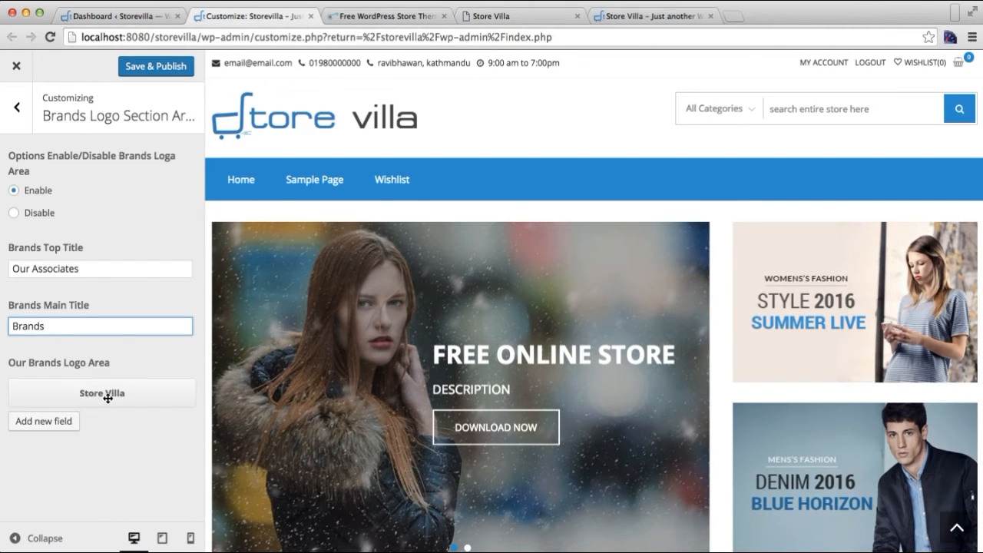
Give the first Store Villa logo entry a library image and add a new brand entry.
{"action": "left_click", "coordinate": [102, 393]}
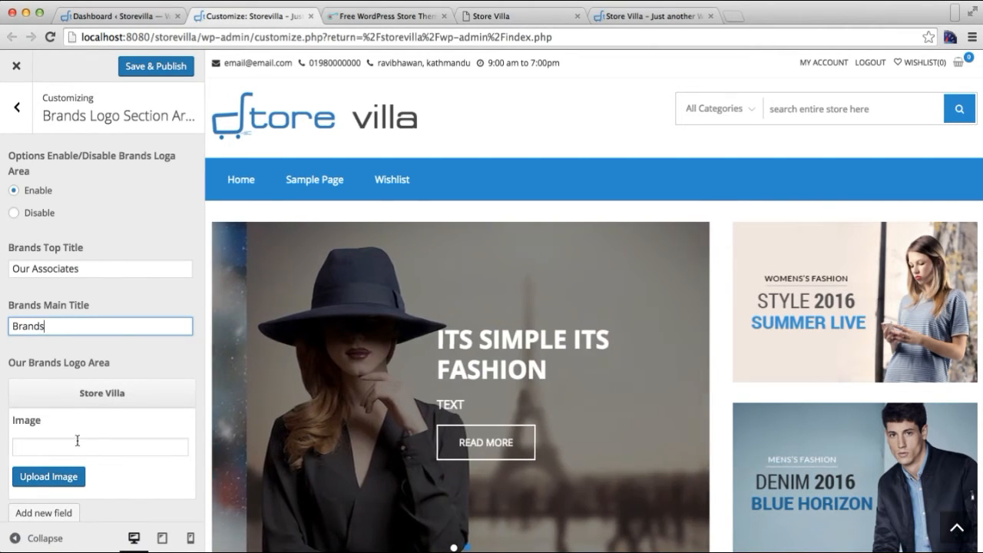
{"action": "left_click", "coordinate": [50, 476]}
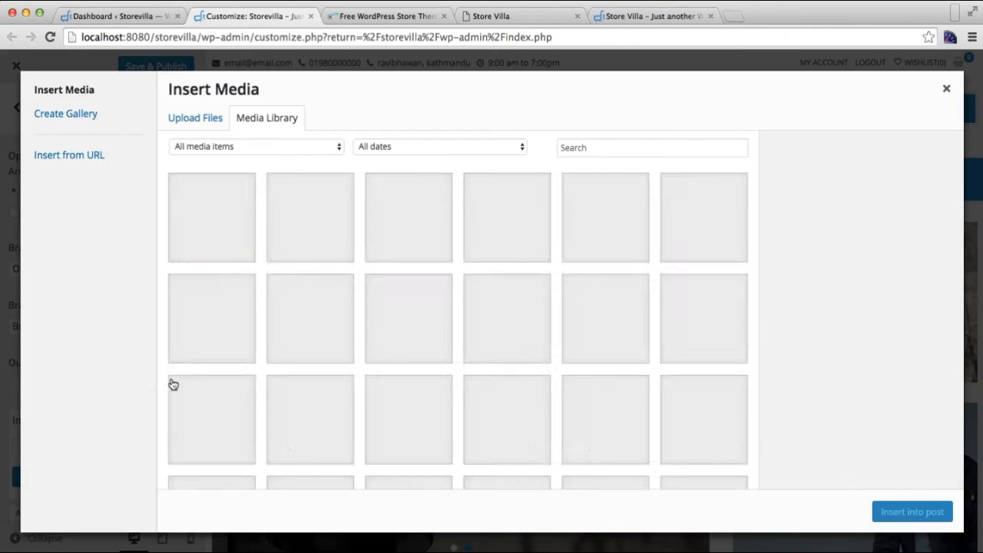
{"action": "left_click", "coordinate": [507, 218]}
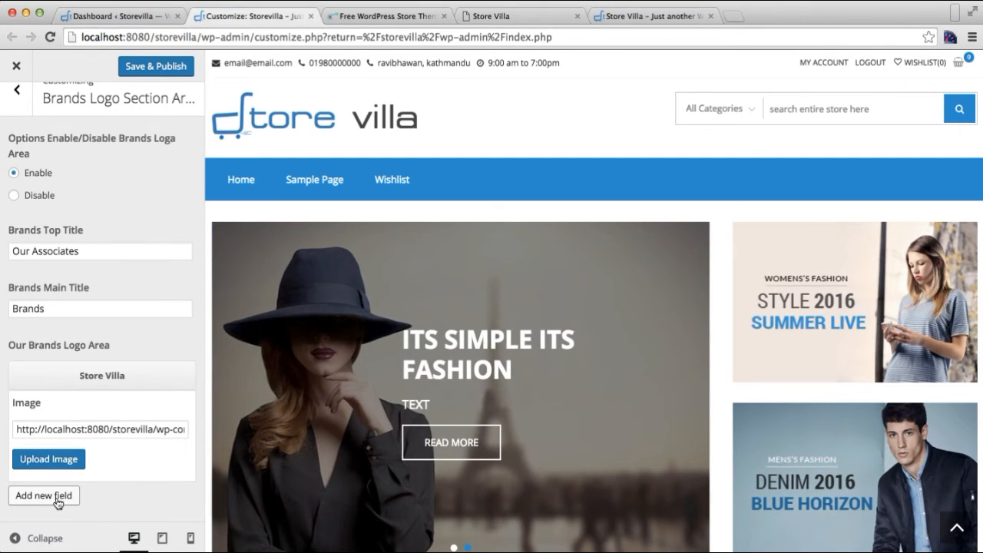
{"action": "left_click", "coordinate": [43, 495]}
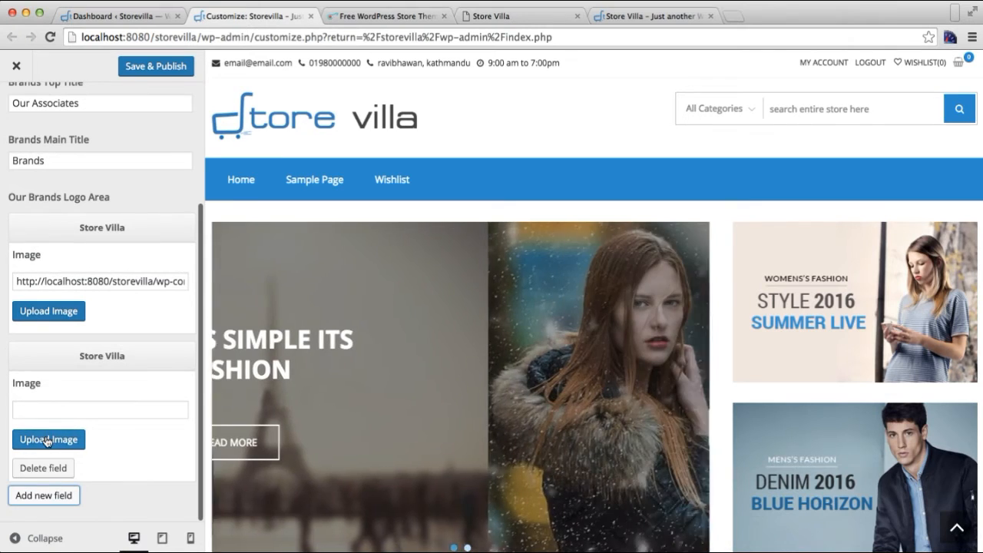
{"action": "left_click", "coordinate": [48, 439]}
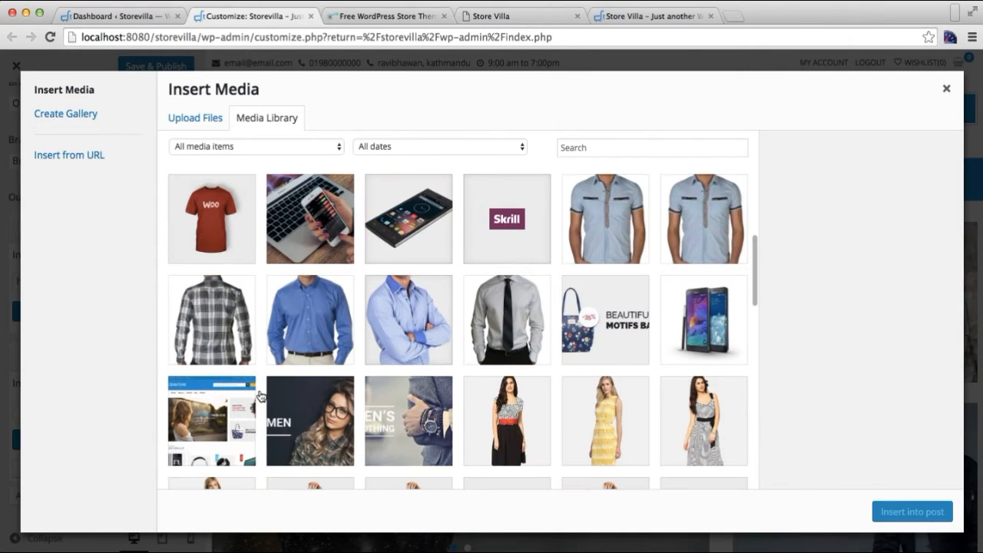
{"action": "scroll", "scroll_direction": "down", "scroll_amount": 3}
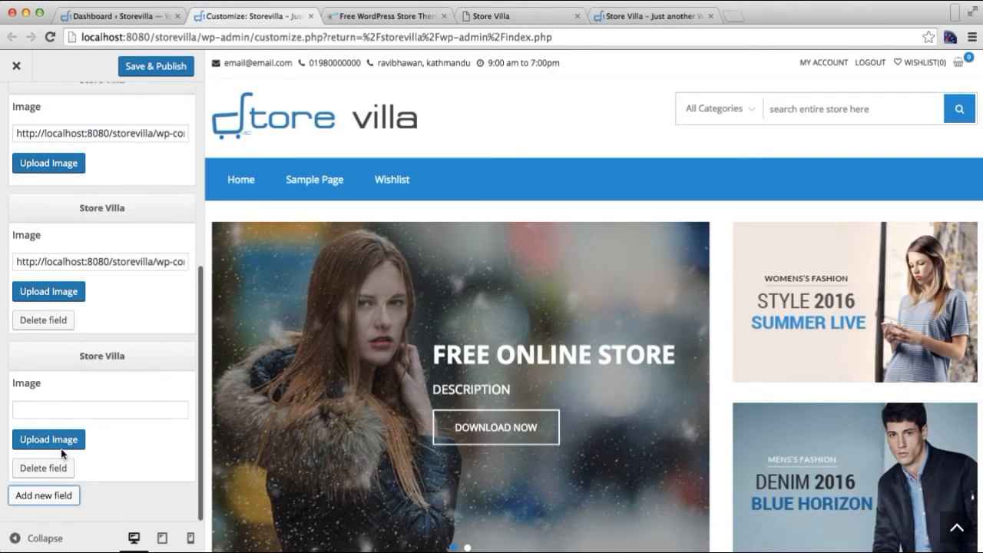
Fill further brand entries with library logos, including the Squarebox Gaming image.
{"action": "left_click", "coordinate": [50, 439]}
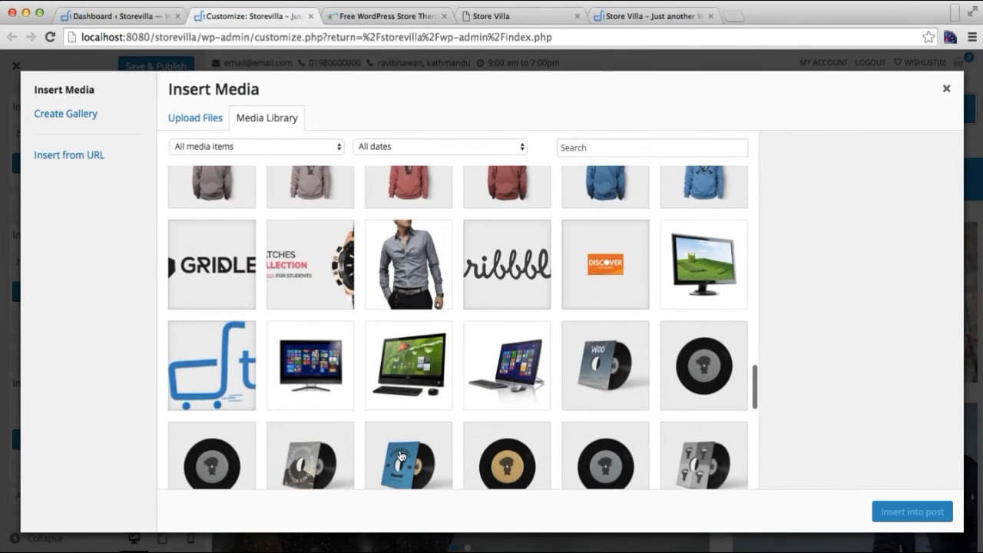
{"action": "left_click", "coordinate": [212, 264]}
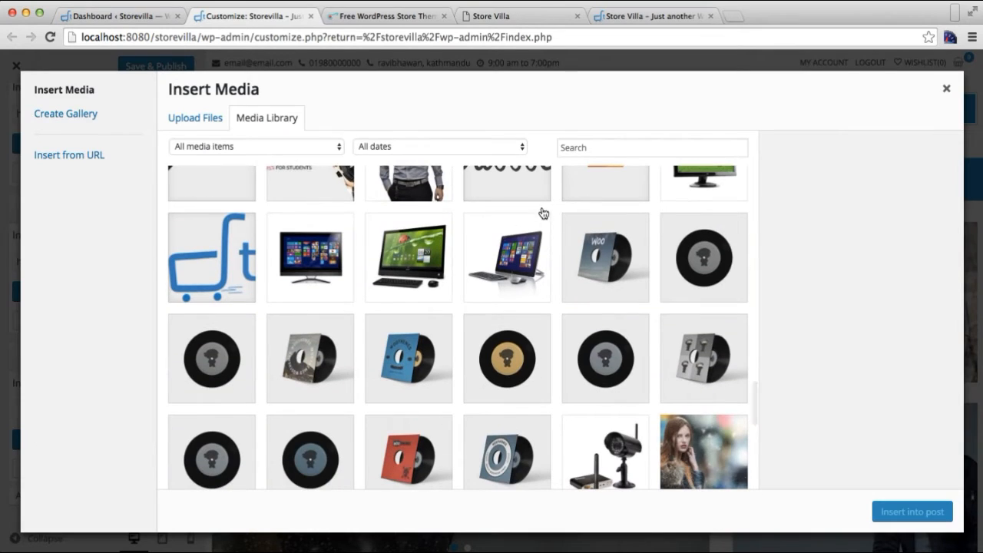
{"action": "left_click", "coordinate": [946, 88]}
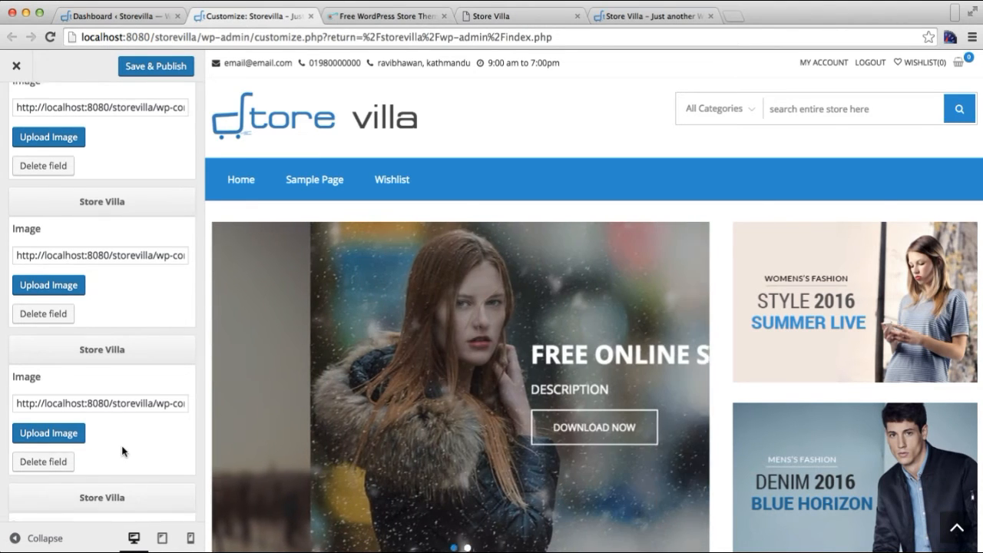
{"action": "left_click", "coordinate": [47, 433]}
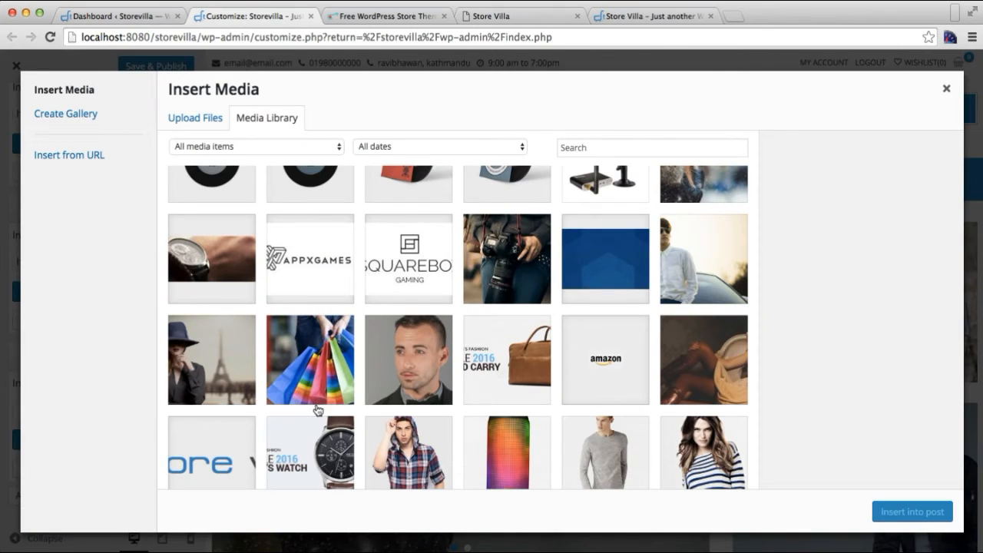
{"action": "left_click", "coordinate": [408, 258]}
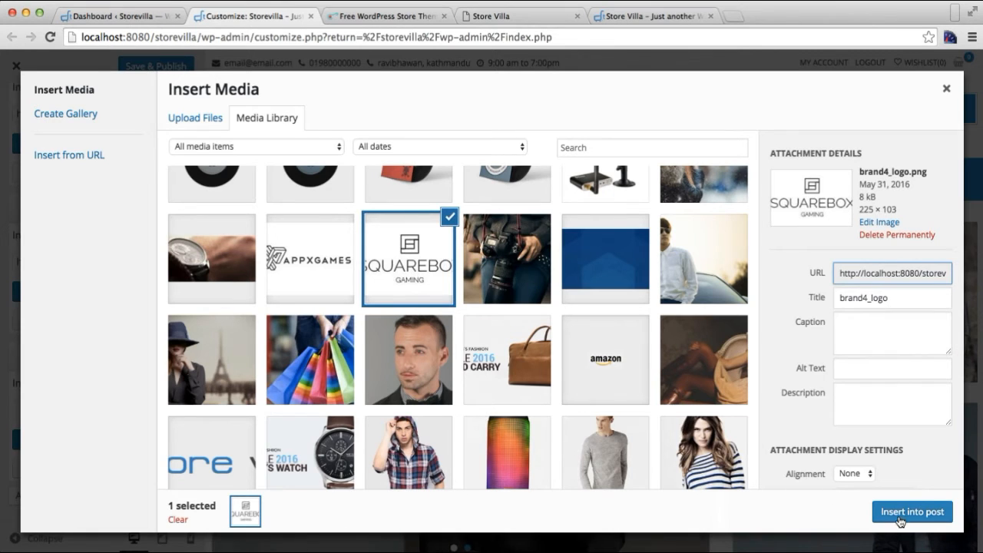
{"action": "left_click", "coordinate": [912, 511]}
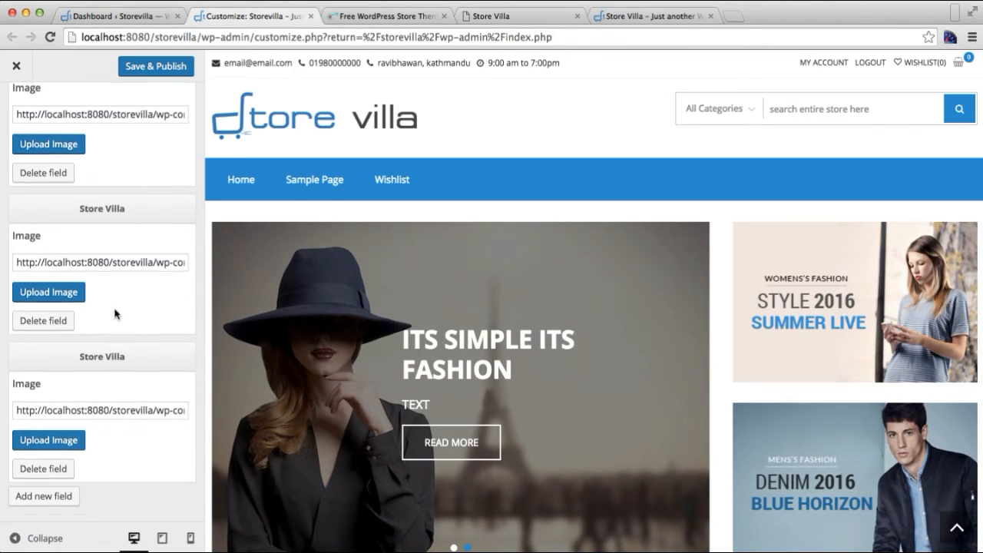
{"action": "left_click", "coordinate": [17, 107]}
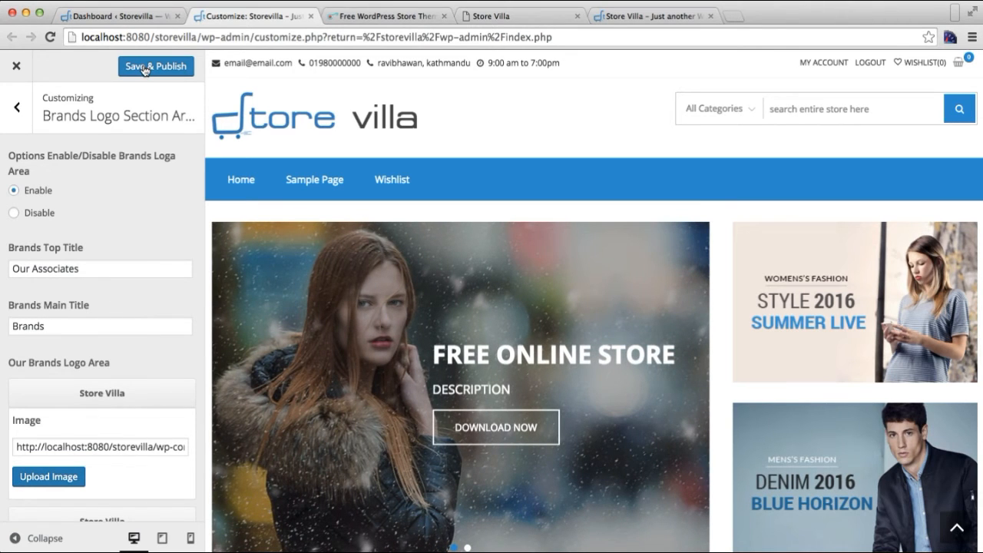
Save & Publish the brand logo settings and view the live Store Villa front page.
{"action": "left_click", "coordinate": [157, 64]}
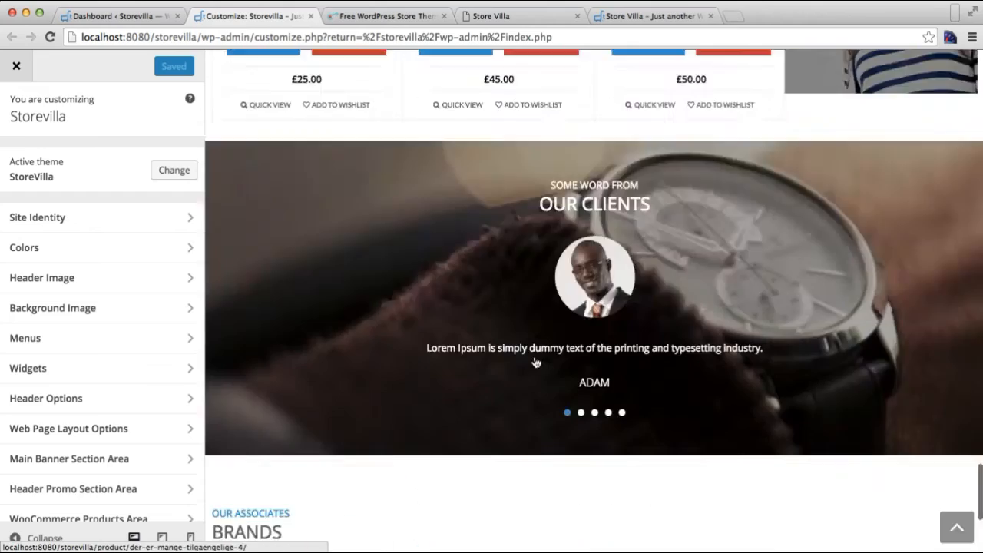
{"action": "scroll", "scroll_direction": "down", "scroll_amount": 3}
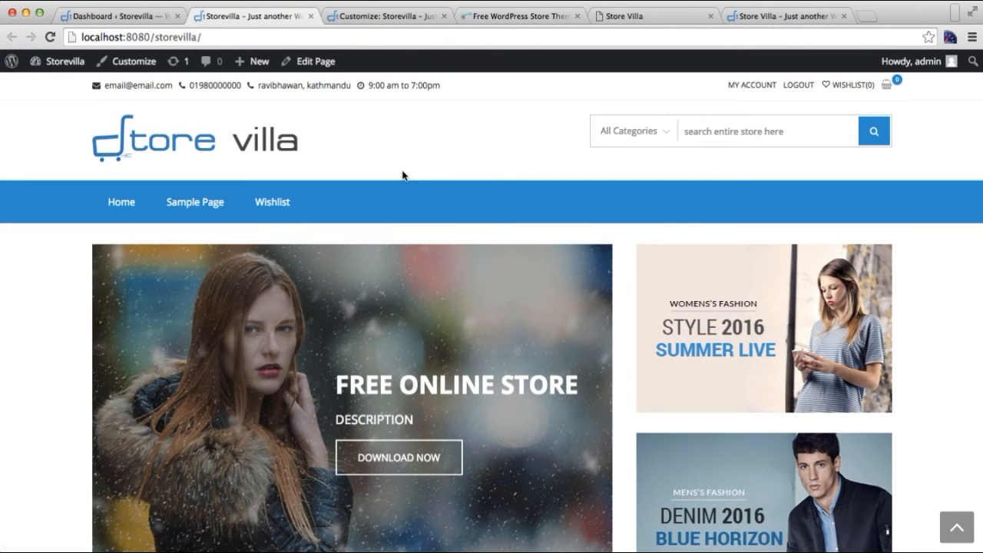
Scroll the live front page down to the Brands section showing five logos.
{"action": "scroll", "scroll_direction": "down", "scroll_amount": 3}
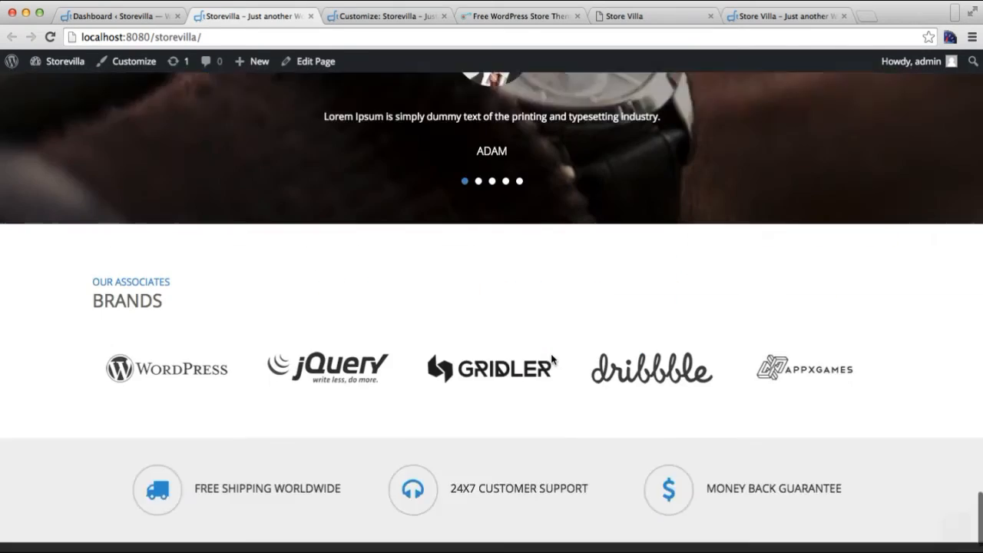
{"action": "scroll", "scroll_direction": "down", "scroll_amount": 3}
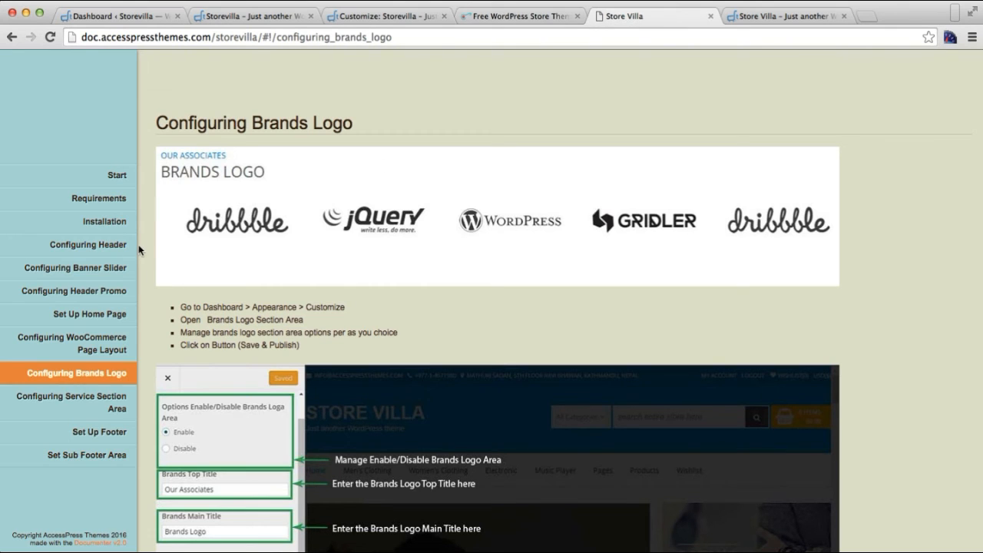
{"action": "left_click", "coordinate": [519, 16]}
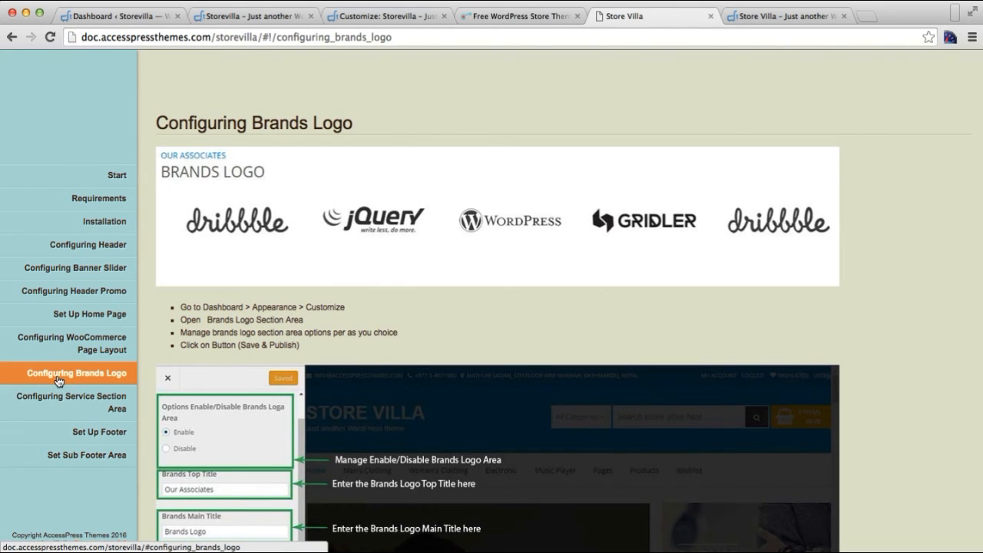
{"action": "scroll", "scroll_direction": "down", "scroll_amount": 3}
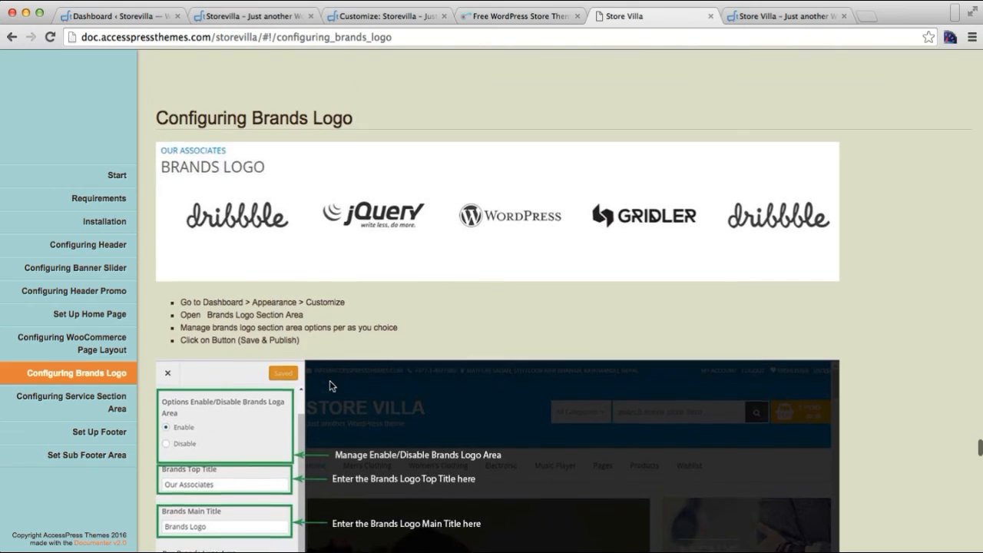
{"action": "scroll", "scroll_direction": "down", "scroll_amount": 3}
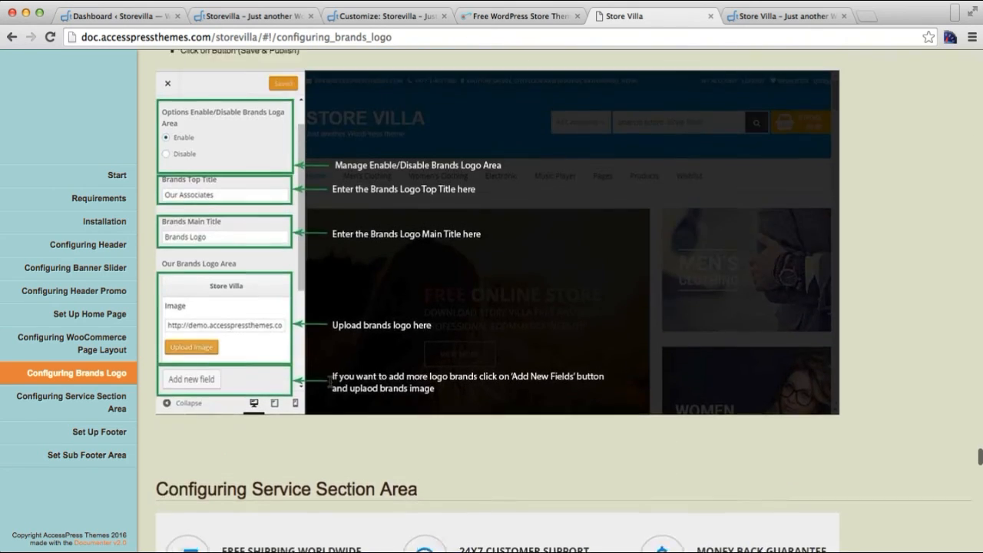